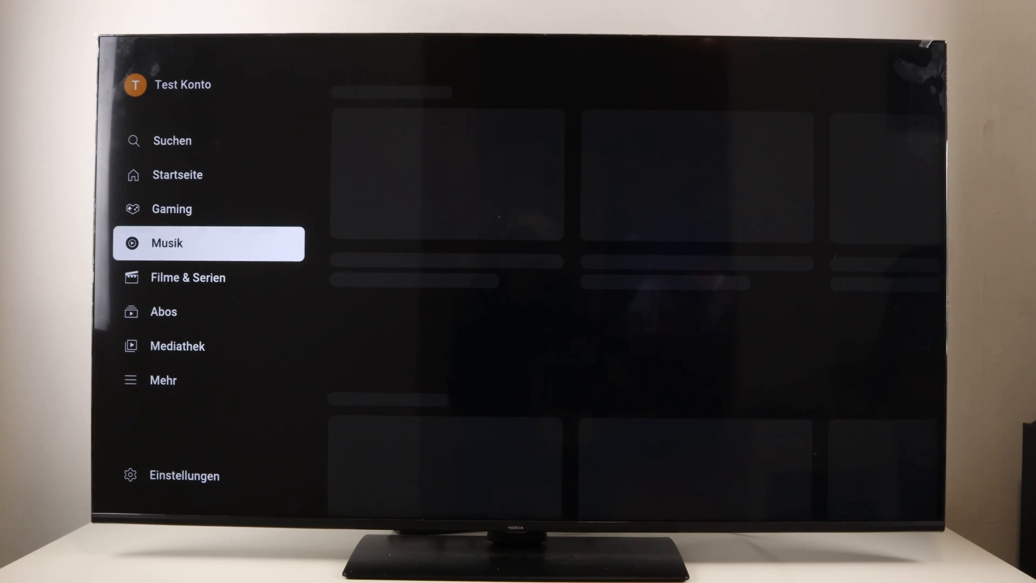
# - Request clearing the search history from Einstellungen > Verlauf und Daten > Suchverlauf löschen
pyautogui.click(206, 475)
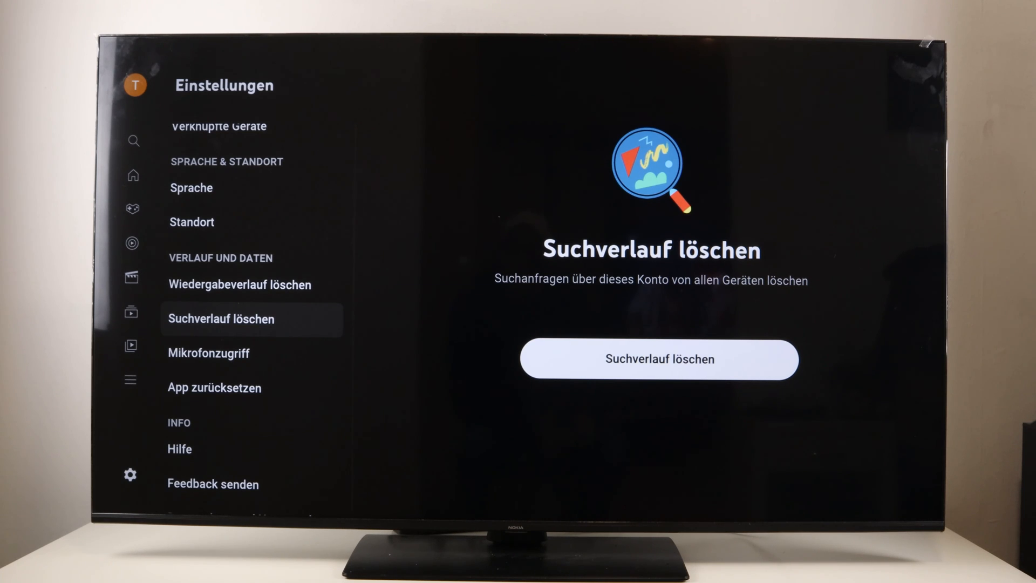
pyautogui.click(659, 359)
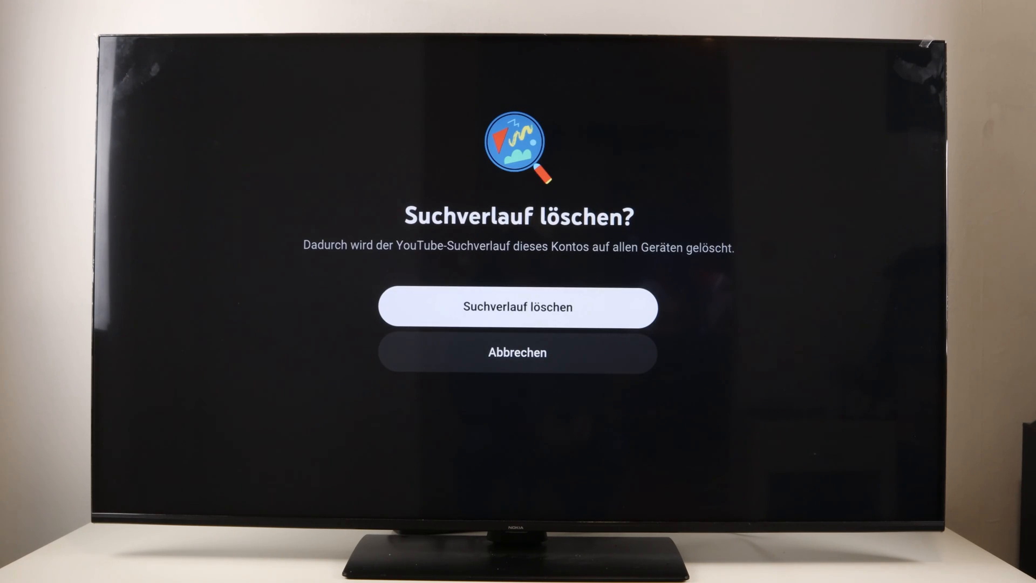
# - Confirm 'Suchverlauf löschen' to delete this account's search history on all devices
pyautogui.click(517, 308)
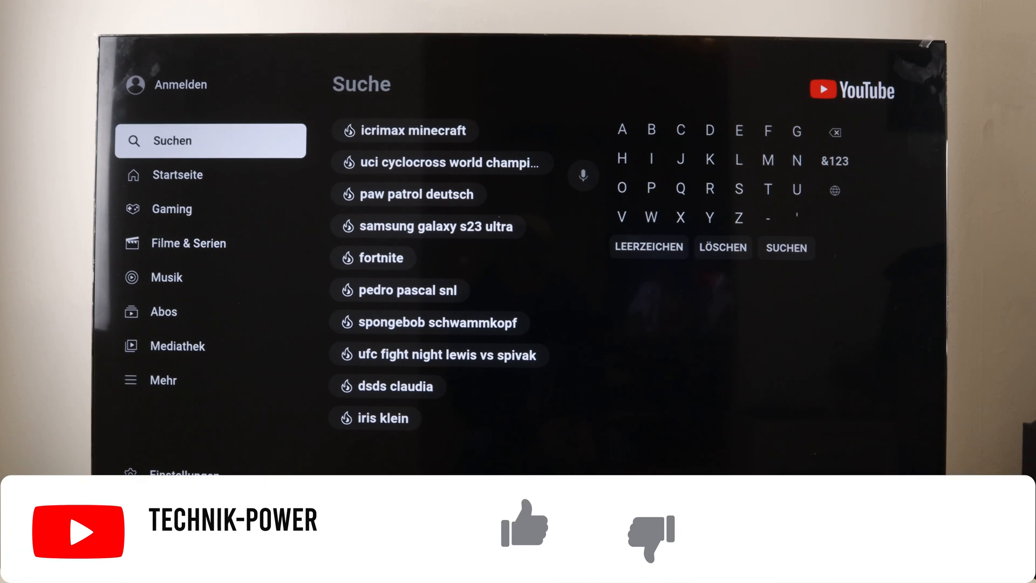
pyautogui.click(525, 526)
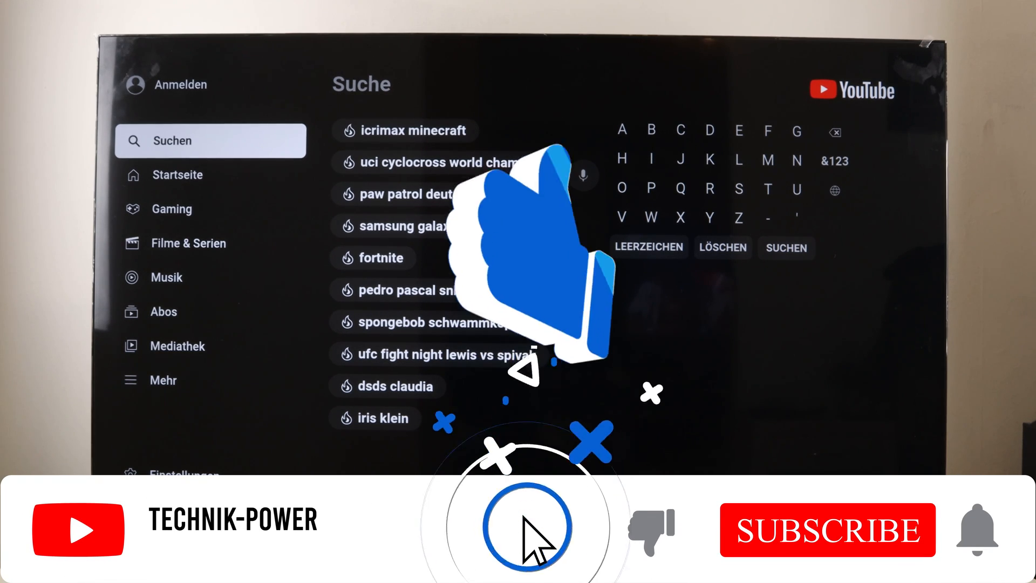